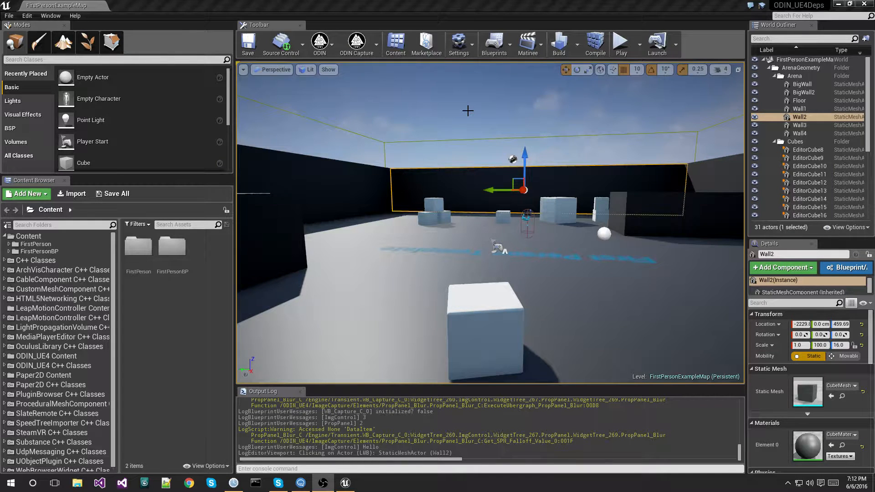
Step: Capture the full editor window into the ODIN Capture image editor via the ODIN toolbar tools
click(320, 43)
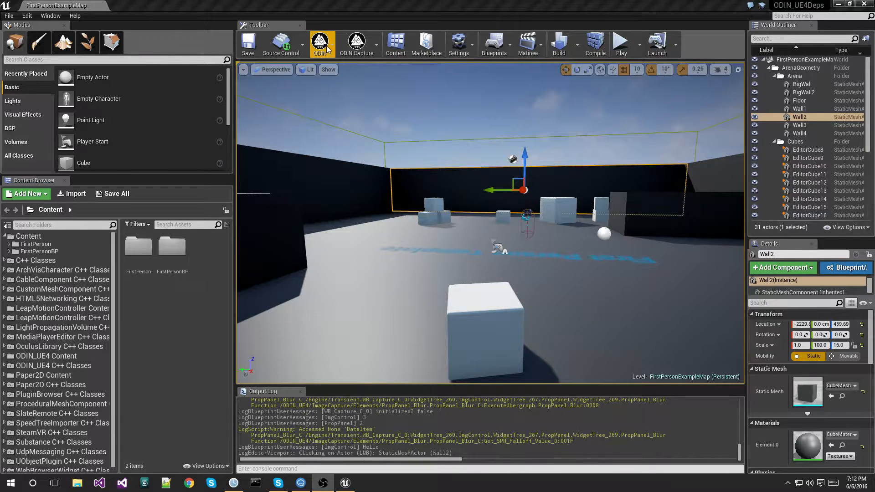
click(321, 44)
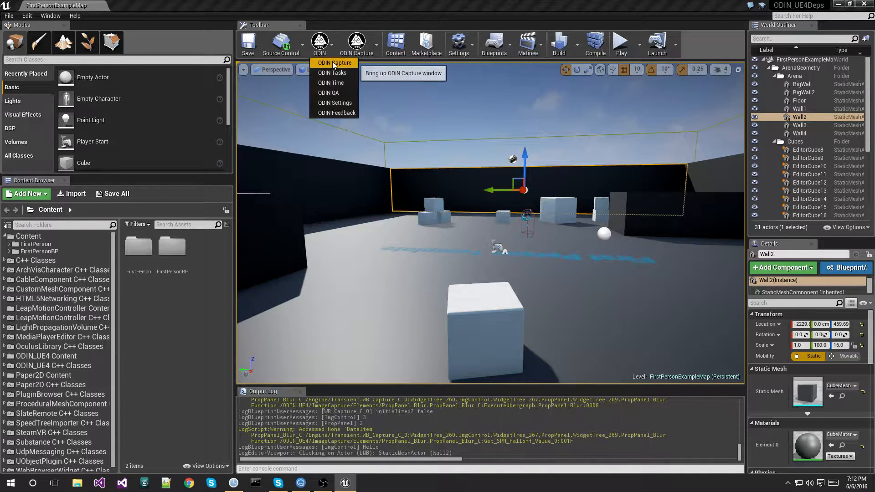
mouse_move(328, 93)
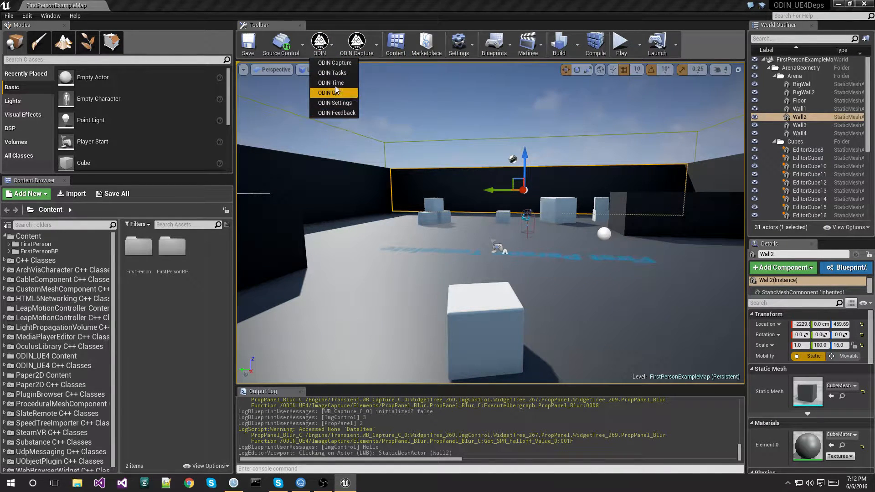
mouse_move(334, 63)
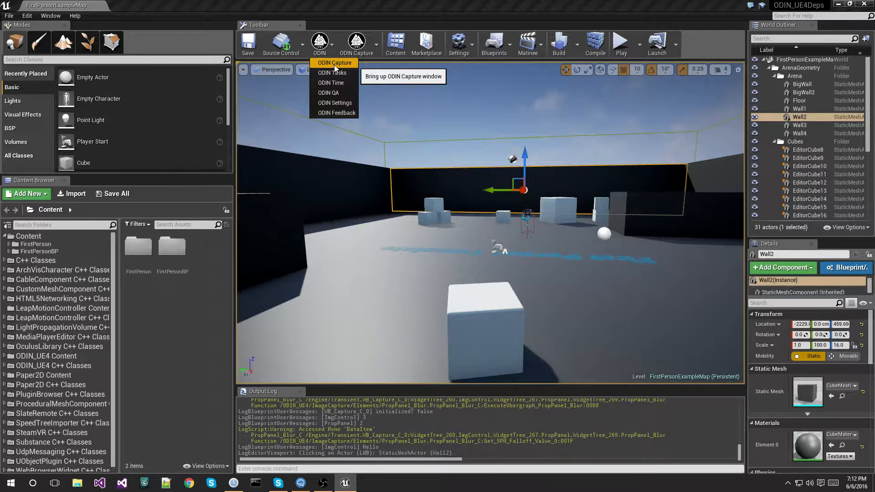
mouse_move(334, 112)
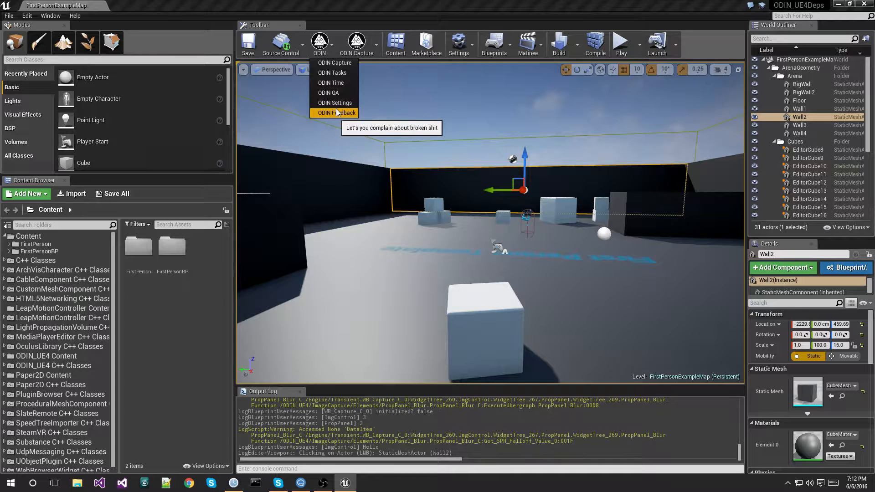
click(357, 43)
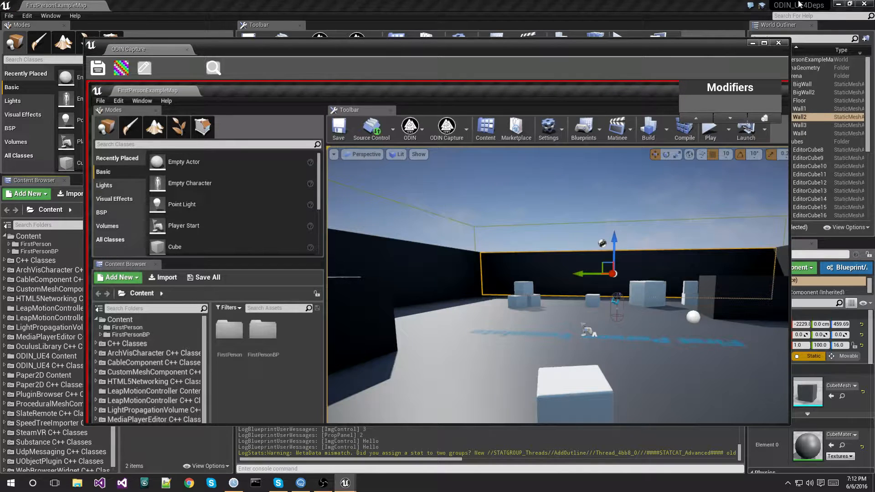
mouse_move(384, 203)
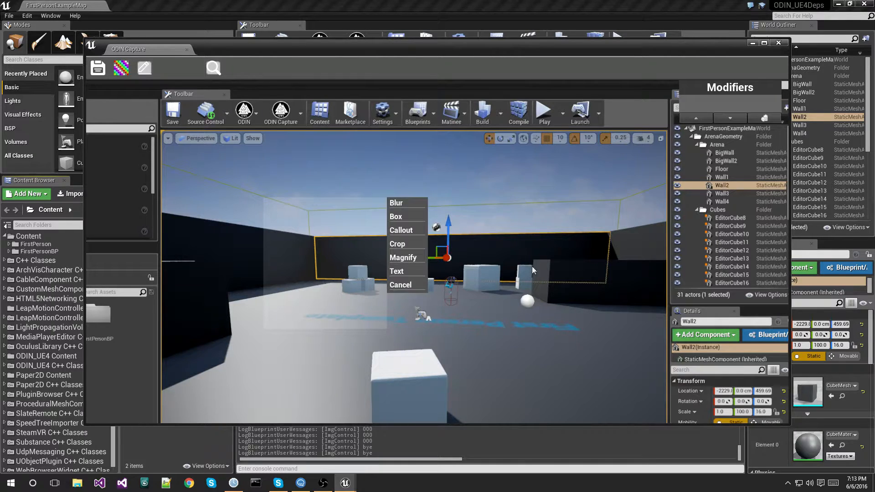
Step: Apply the Blur modifier to both marked areas of the captured editor image
click(397, 202)
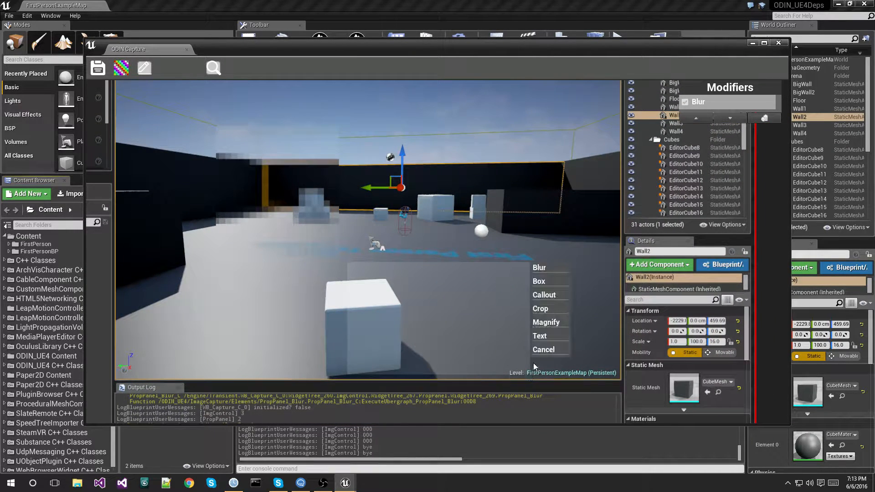
click(538, 267)
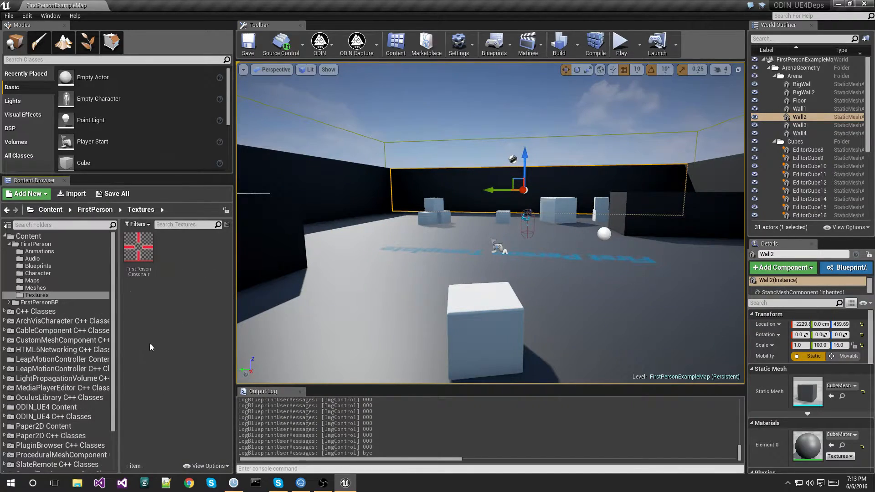
Step: Open FirstPersonCrosshair, reposition its window and capture the texture editor into ODIN Capture
double_click(138, 246)
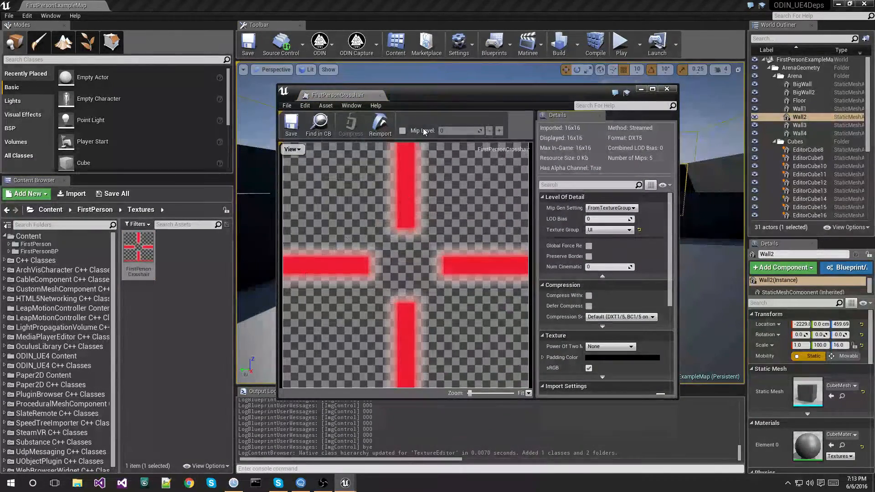
drag(391, 95, 469, 117)
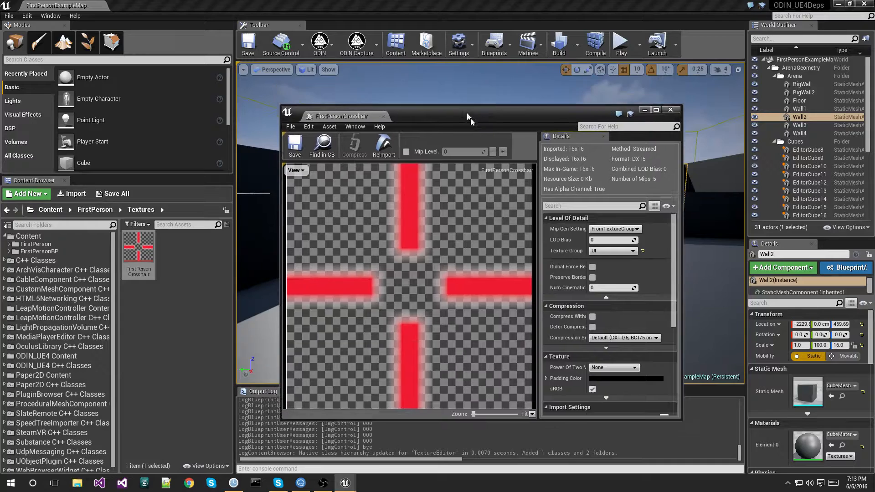
click(357, 44)
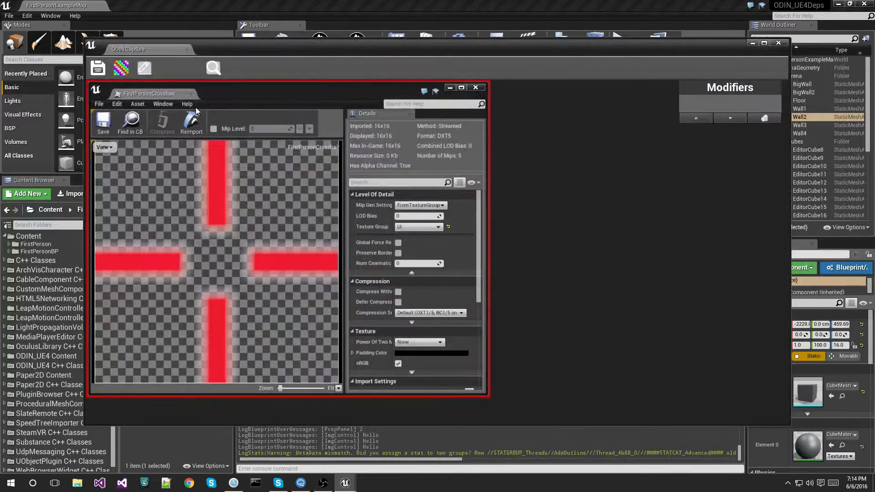
mouse_move(187, 49)
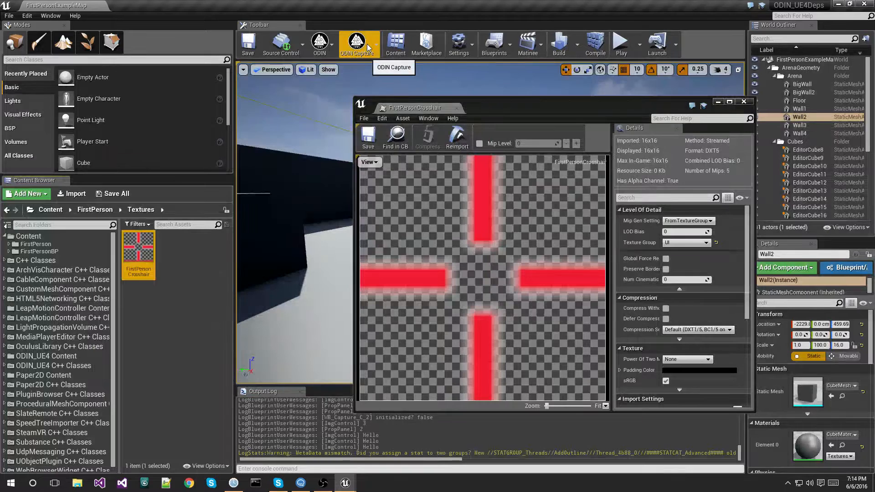
Step: Start ODIN's panel picker to capture only the crosshair texture's preview viewport
click(374, 42)
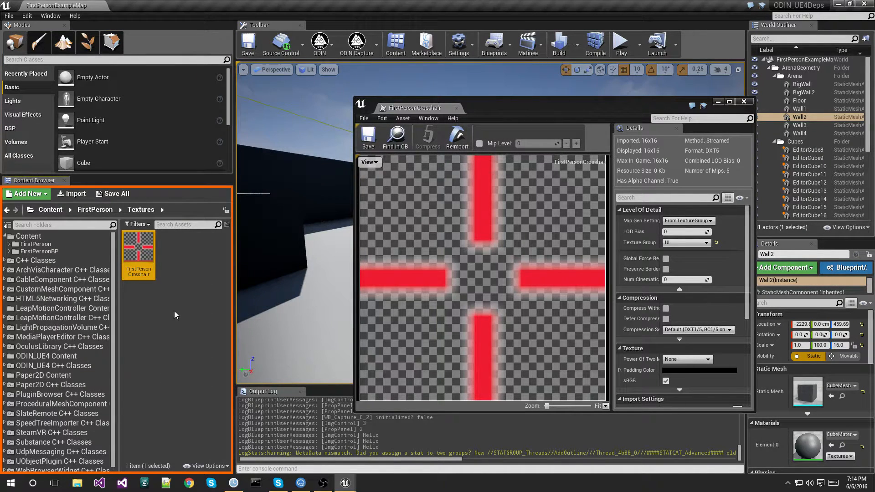
mouse_move(98, 99)
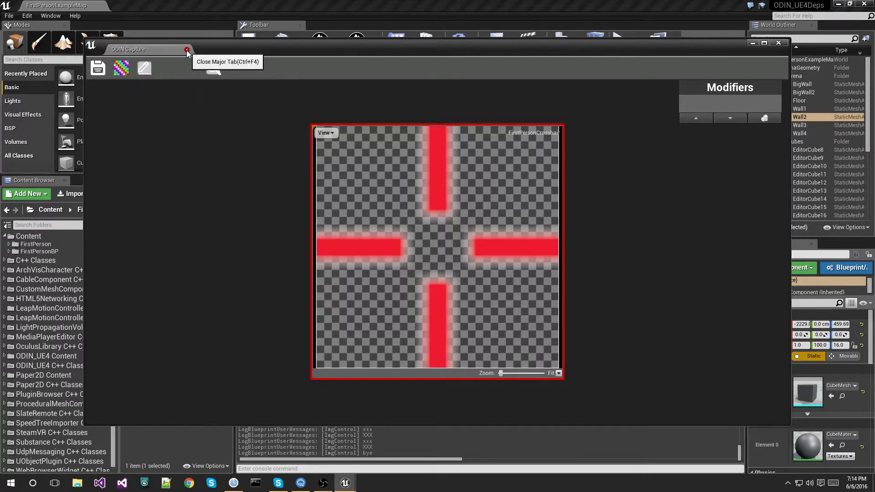
Step: Close ODIN Capture and open FirstPersonAnimBlueprint from the Character folder
click(188, 49)
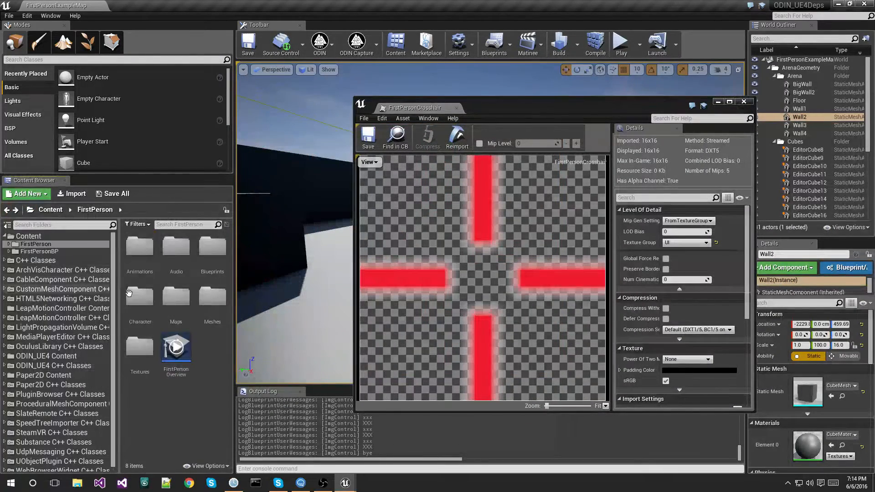
double_click(140, 250)
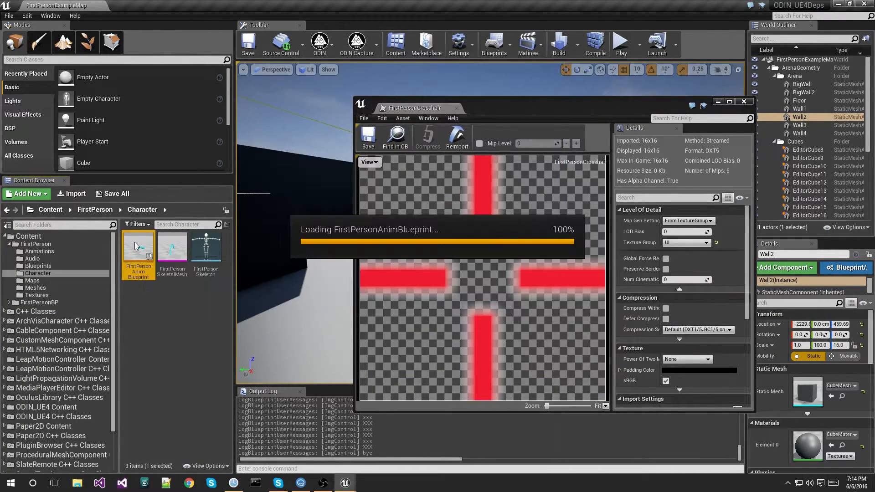
double_click(137, 248)
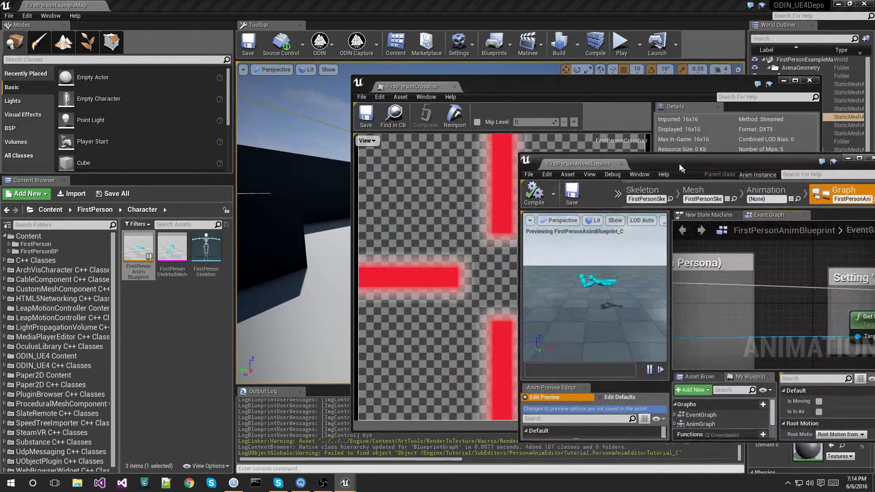
Step: Capture the anim blueprint's animation graph panel into the ODIN Capture image editor
click(355, 42)
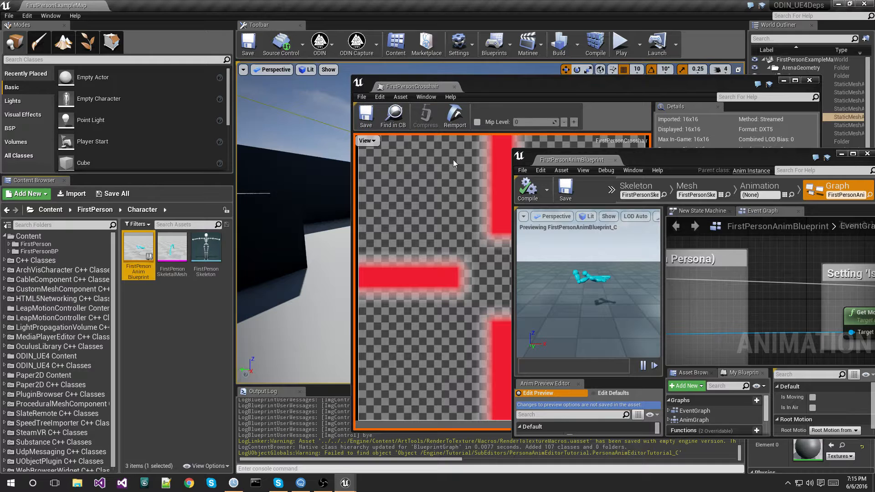
click(775, 303)
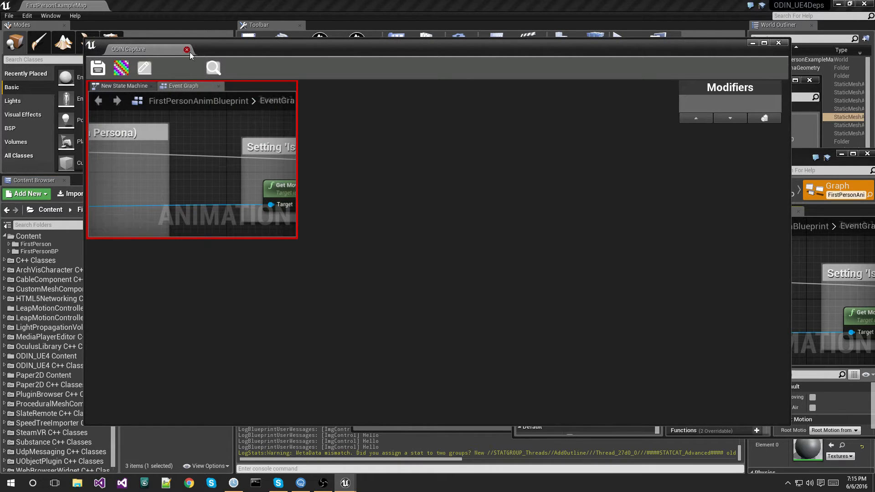
Step: Close ODIN Capture, the anim blueprint window and the FirstPersonCrosshair texture editor
click(186, 50)
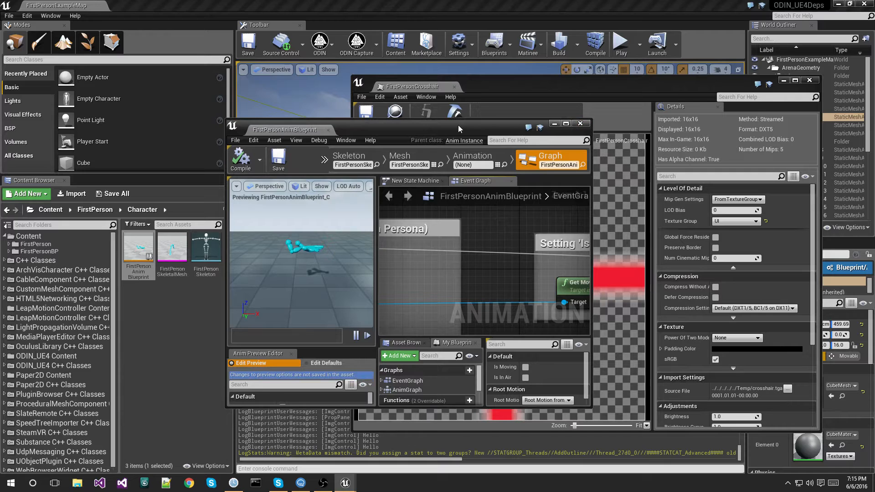
drag(460, 129, 531, 126)
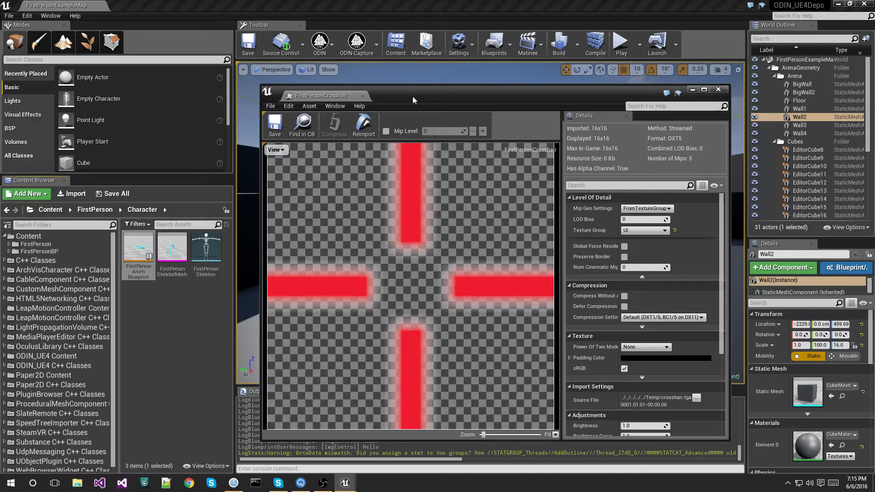
mouse_move(364, 95)
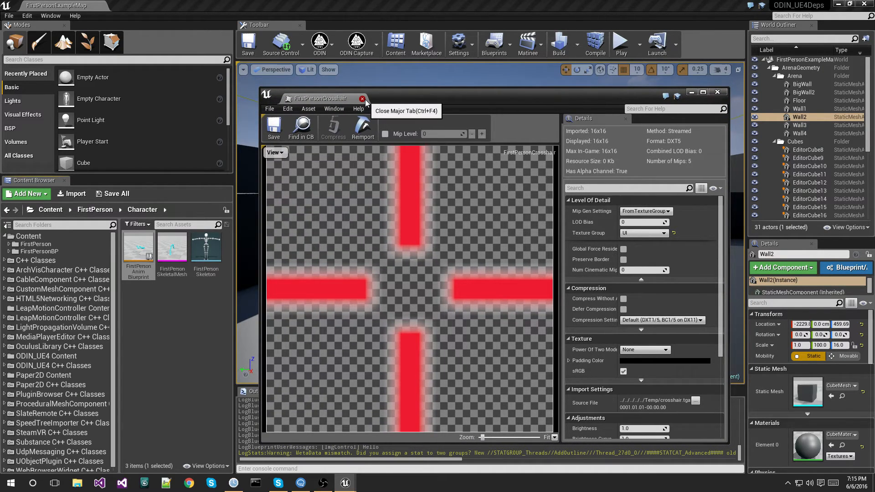
click(362, 98)
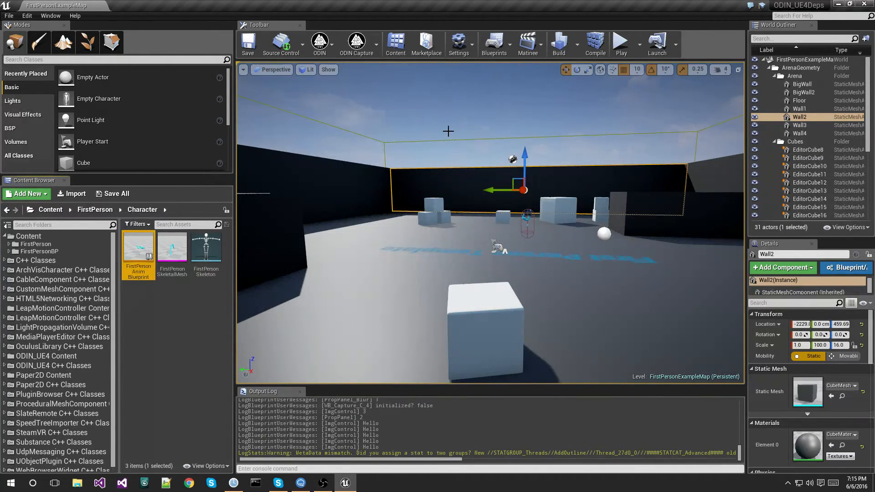